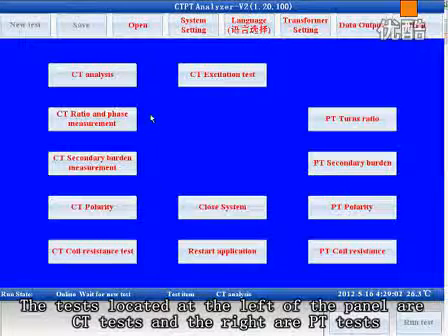
mouse_move(160, 258)
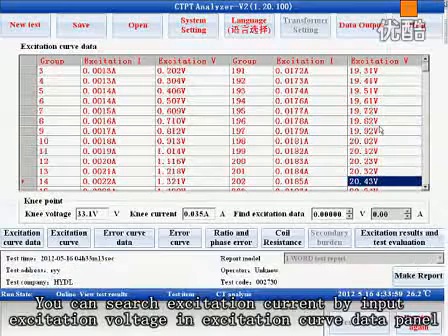
Step: Scroll the excitation curve data table down to the knee point voltage and current values
scroll(down, 3)
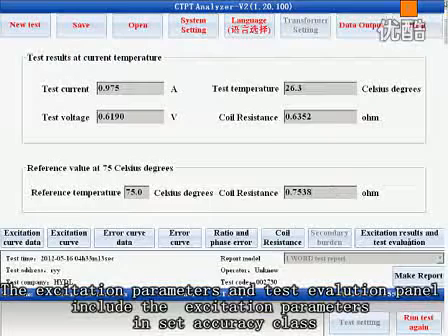
Step: Review the IEC60044-1/GB1208 10P evaluation showing CT evaluation fail, then start a New Test
click(406, 240)
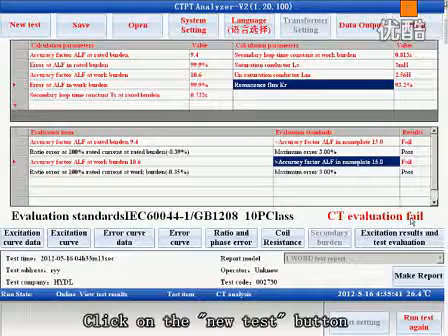
click(28, 24)
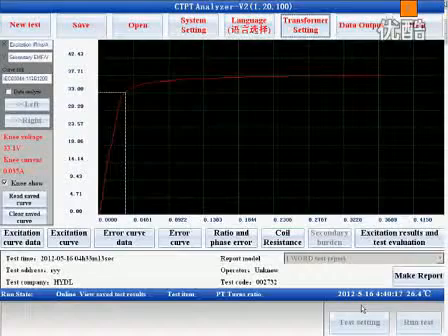
Step: Show the CT excitation curve as a plotted graph with test details below
click(400, 238)
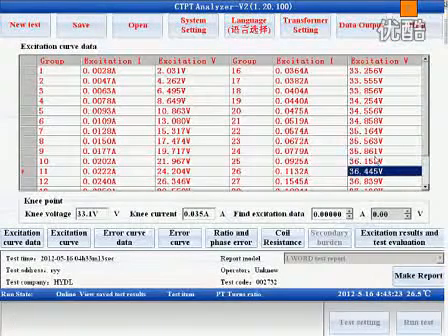
Step: Scroll through the excitation current–voltage table to the knee point results
scroll(down, 3)
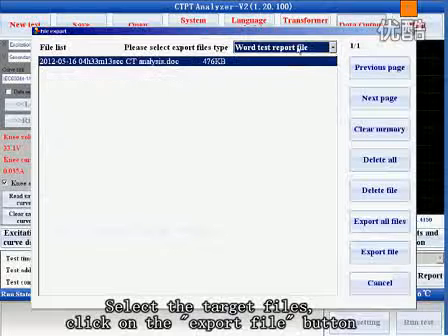
Step: Export the selected CT analyze test file as a Word test report
click(382, 252)
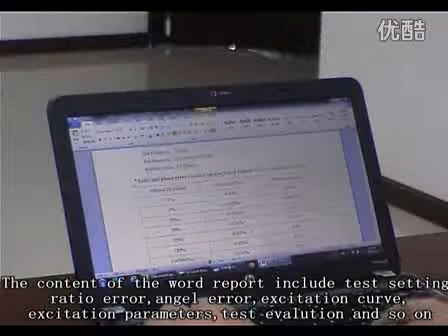
Step: Scroll through the exported CT test report's settings and results pages in Word
scroll(down, 3)
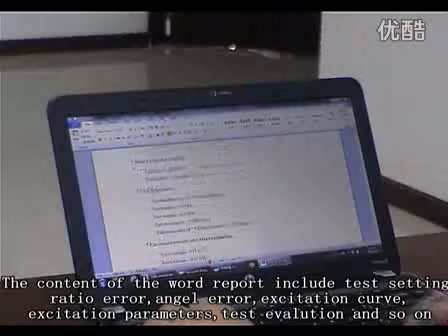
scroll(down, 3)
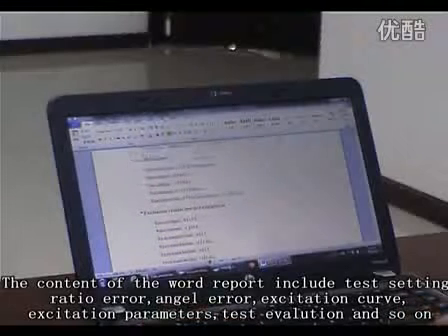